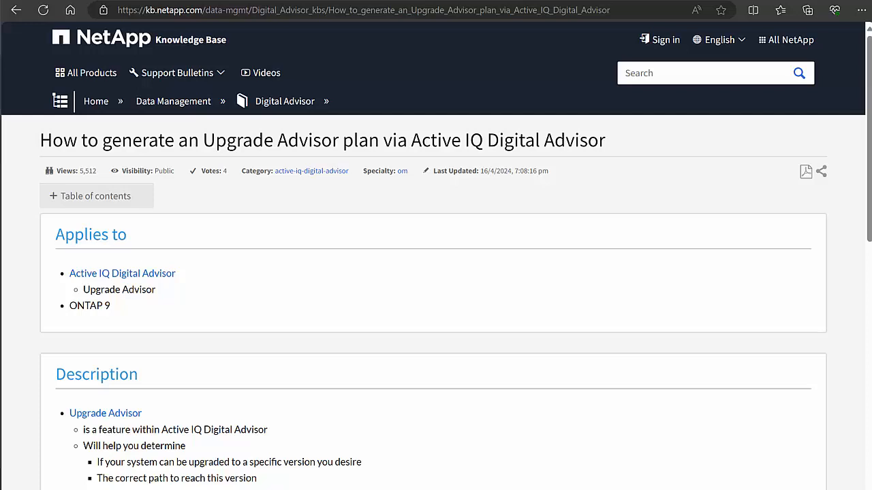
# Switch from the Knowledge Base article to the Active IQ Digital Advisor search page.
pyautogui.click(58, 8)
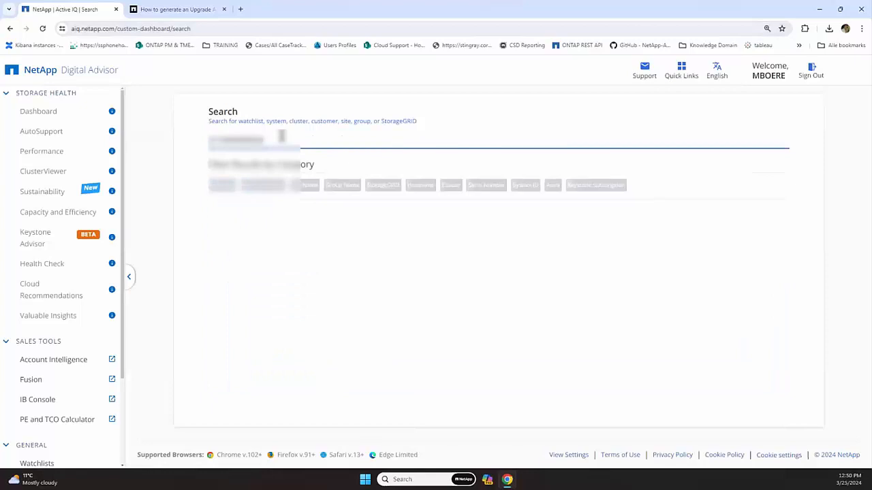
# Search the cluster, reach its dashboard and show its Upgrade Advisor list with one ONTAP cluster.
pyautogui.click(535, 185)
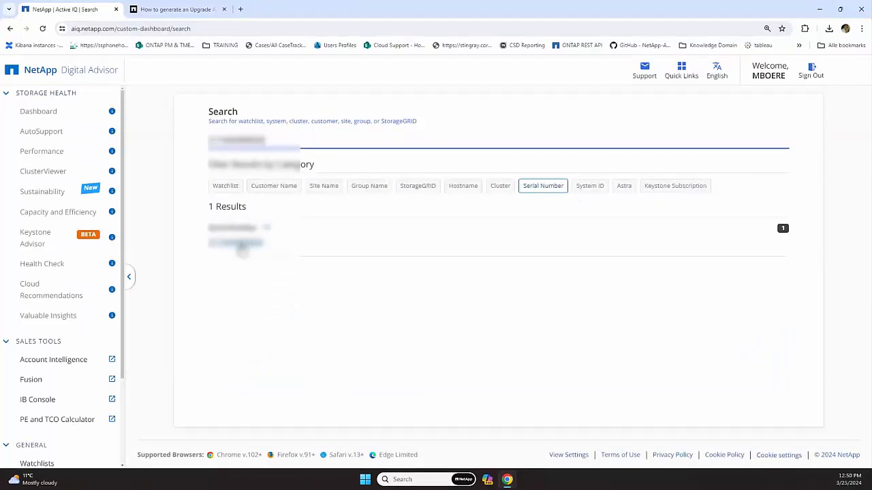
pyautogui.click(237, 237)
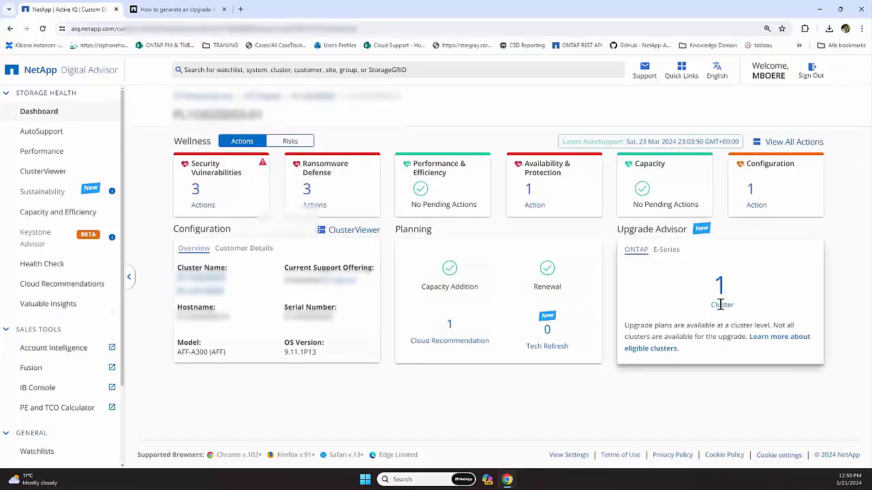
pyautogui.click(719, 285)
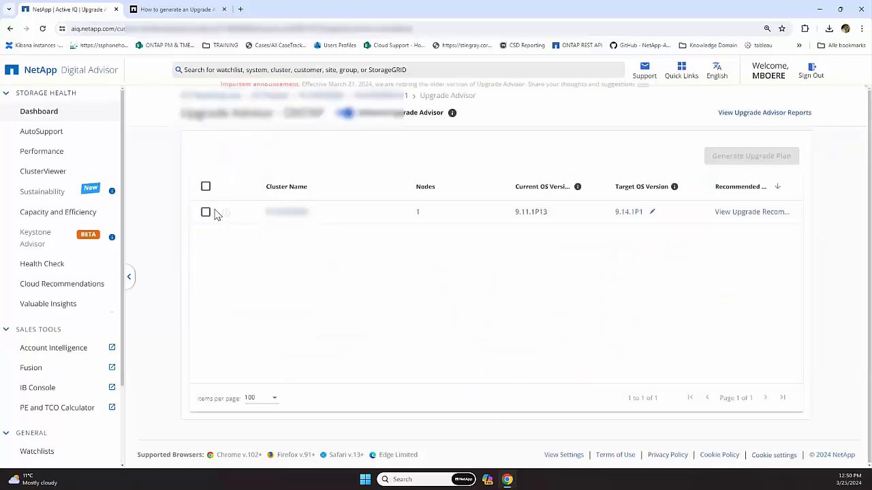
# Select the cluster and choose recommended release 9.14.1P1 as the upgrade target.
pyautogui.click(205, 212)
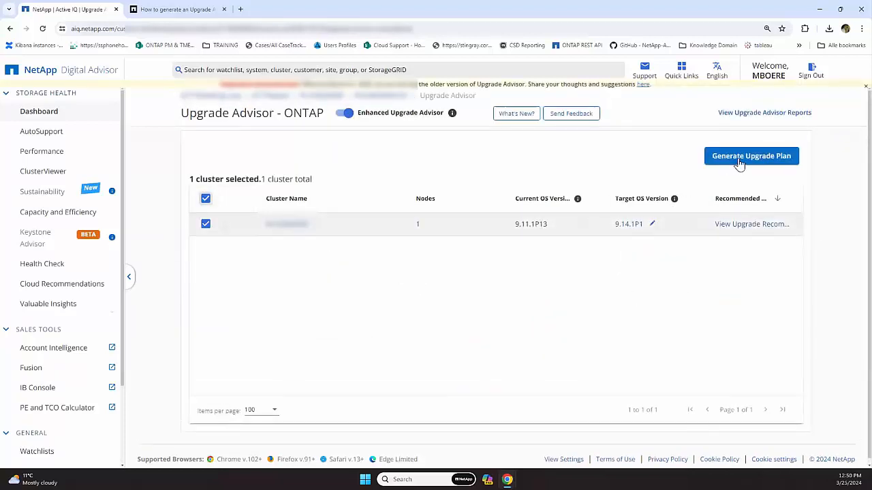
pyautogui.click(752, 156)
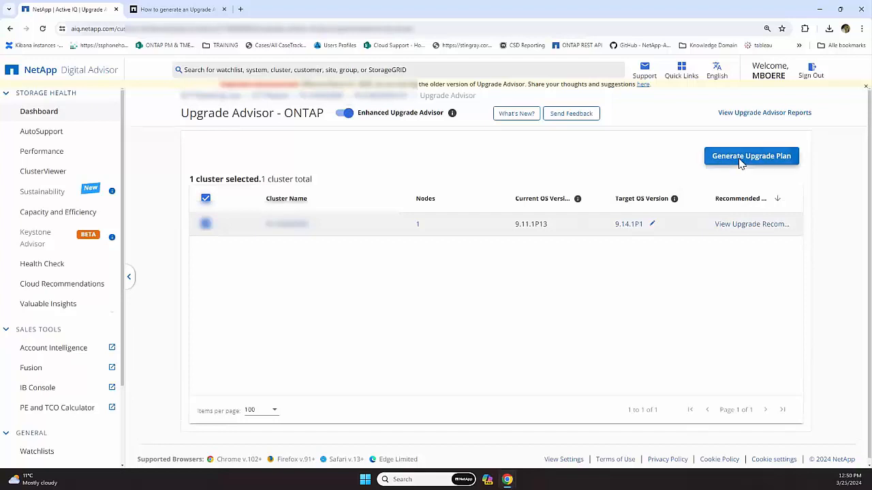
pyautogui.click(751, 155)
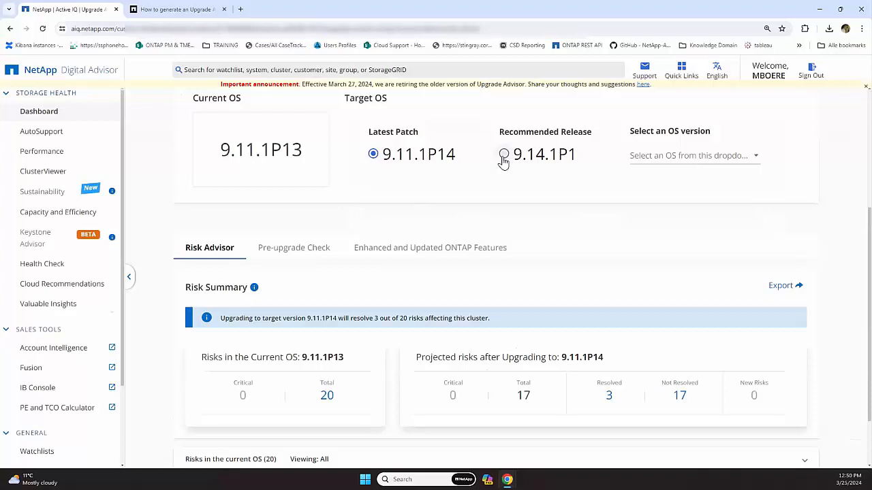
pyautogui.click(504, 152)
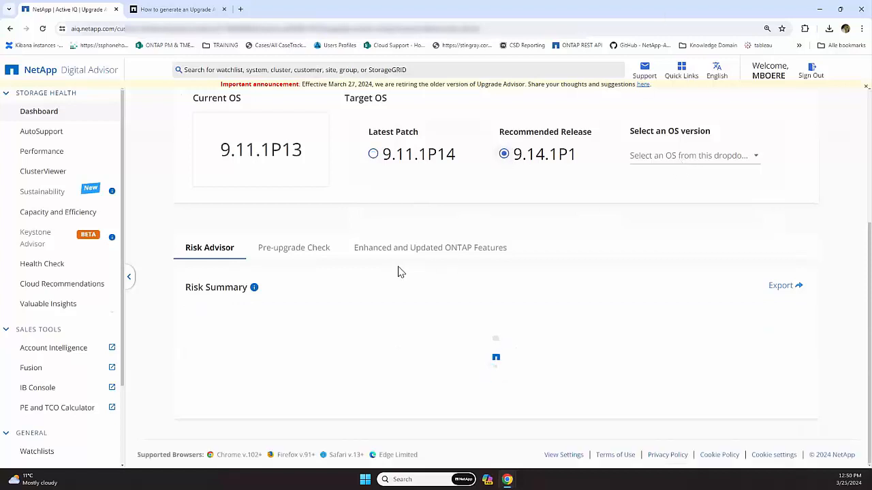
pyautogui.moveTo(630, 302)
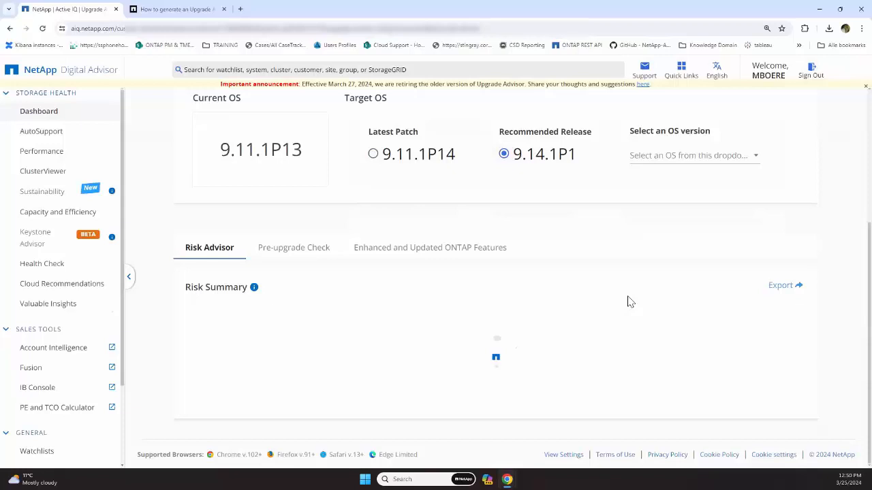
pyautogui.scroll(3)
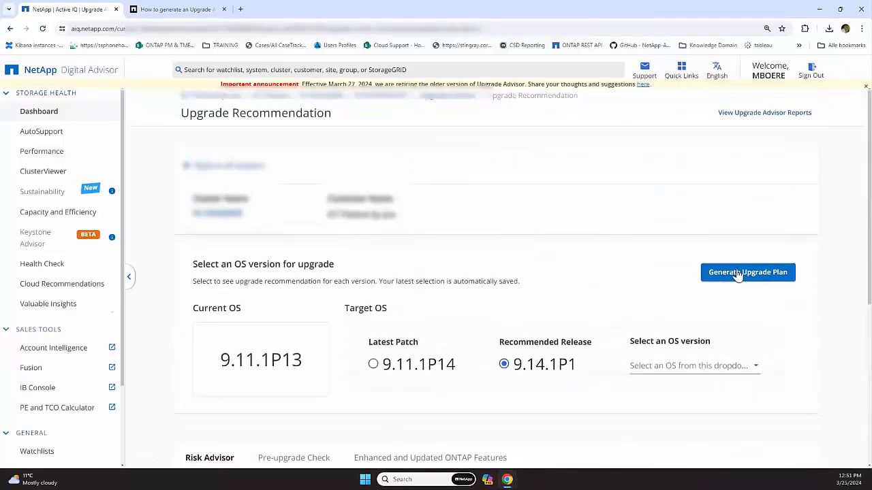
# Start the single-cluster upgrade plan and name the report 'upgrade' in PDF format.
pyautogui.click(748, 272)
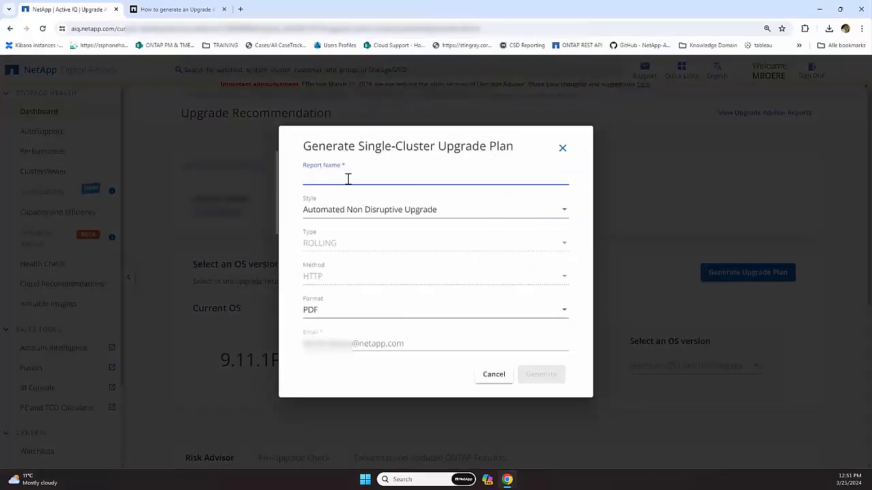
pyautogui.write('upgrade')
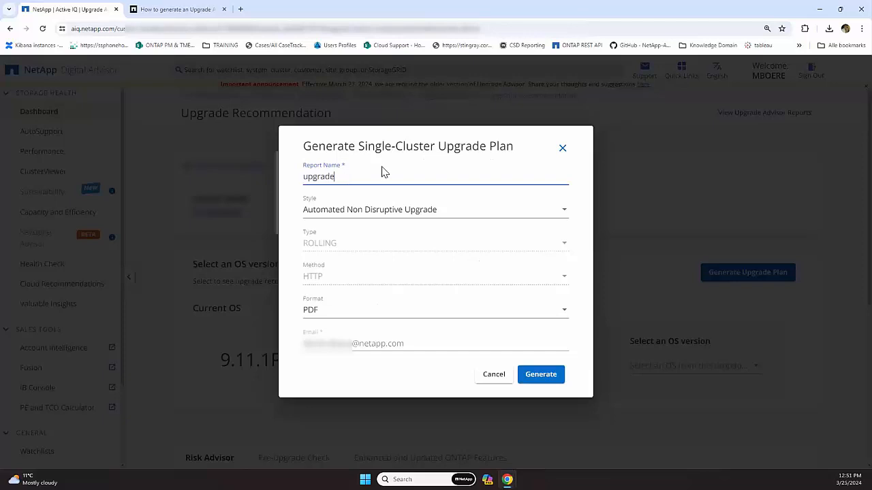
pyautogui.moveTo(339, 254)
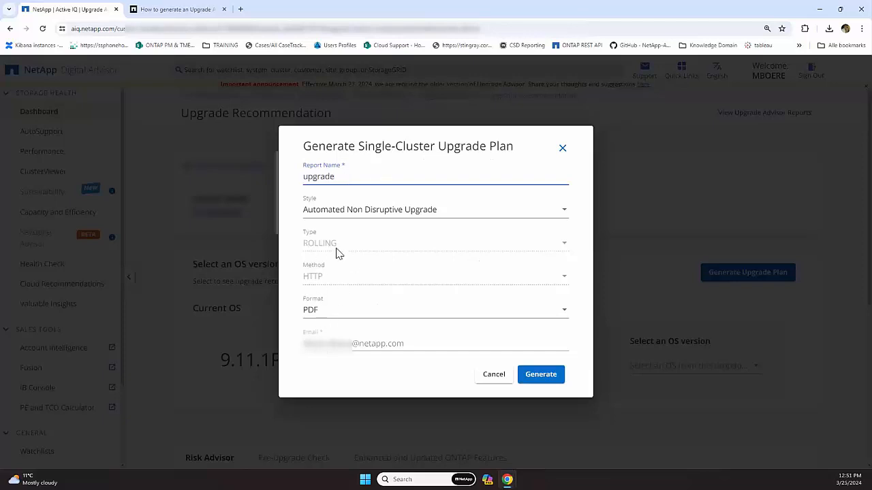
pyautogui.moveTo(541, 374)
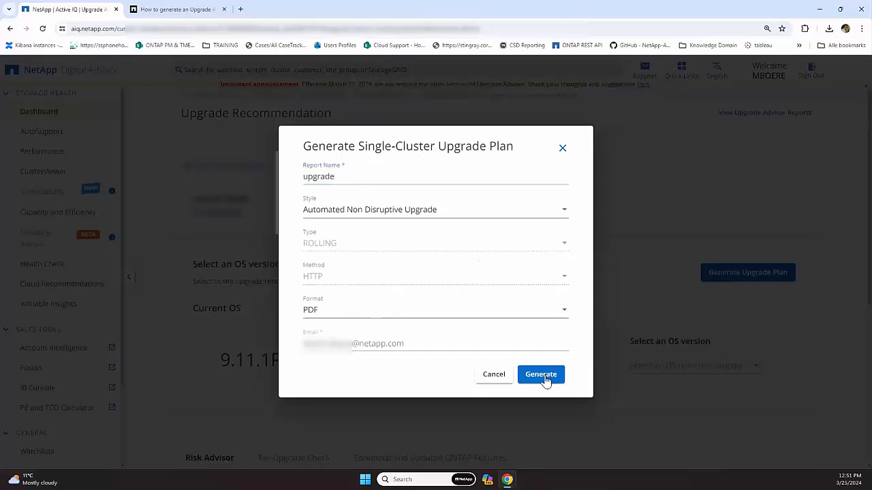